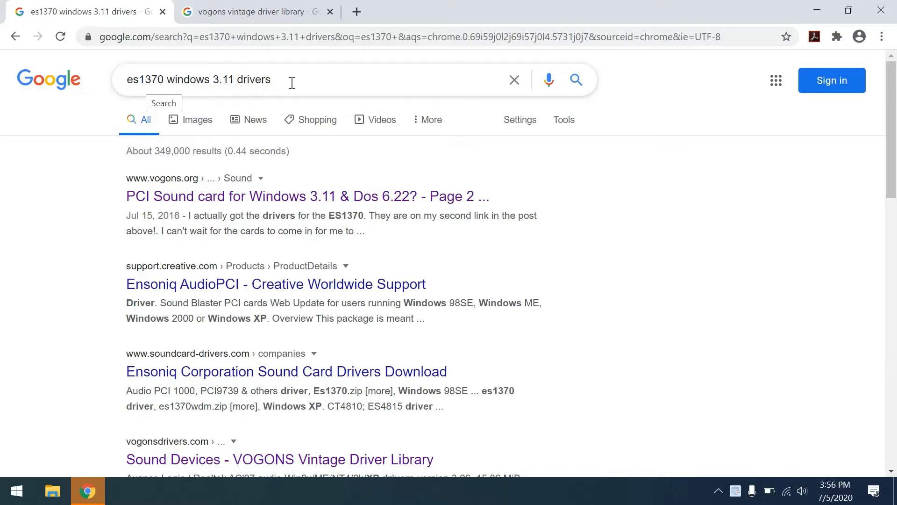
pyautogui.moveTo(286, 206)
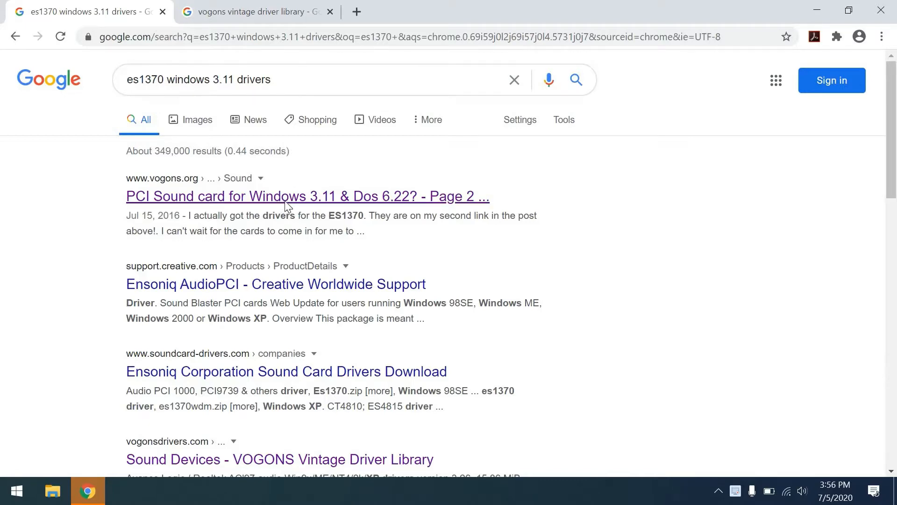
# - Open the VOGONS PCI sound card thread and find the reply with the Wayback 'here' link
pyautogui.click(307, 196)
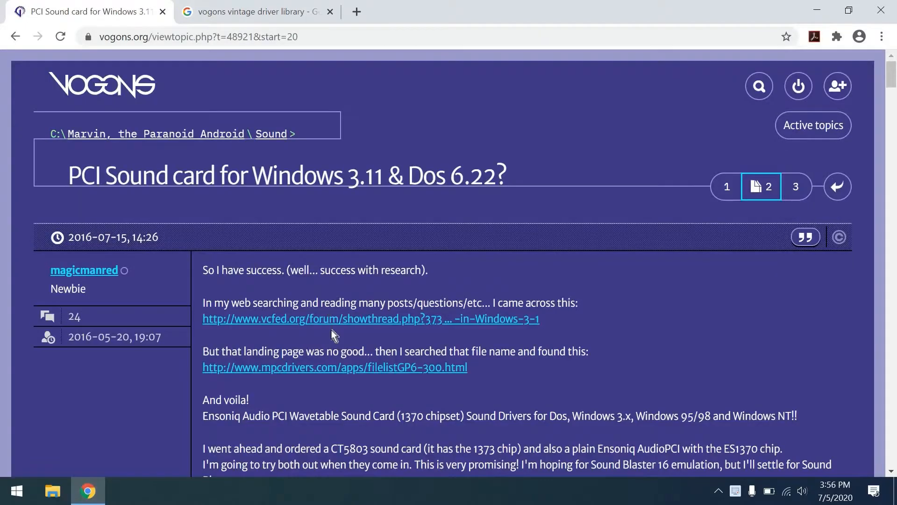
pyautogui.scroll(-3)
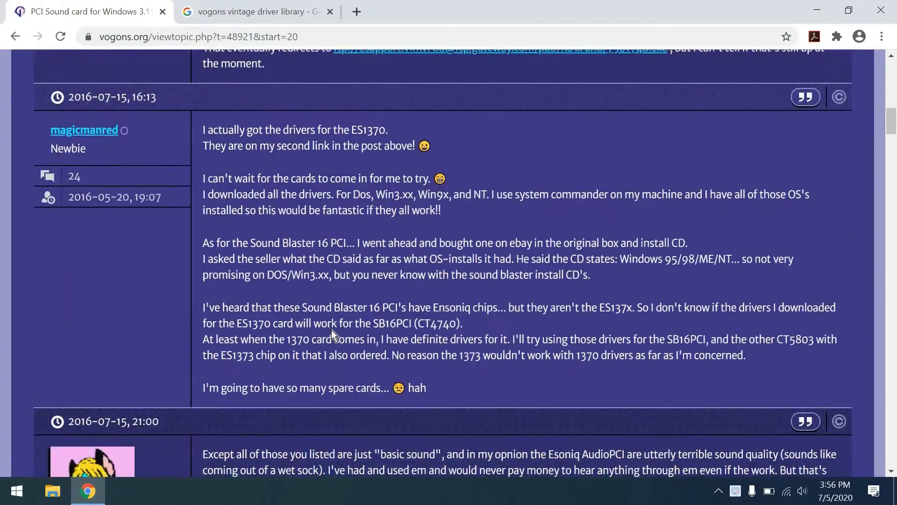
pyautogui.scroll(-3)
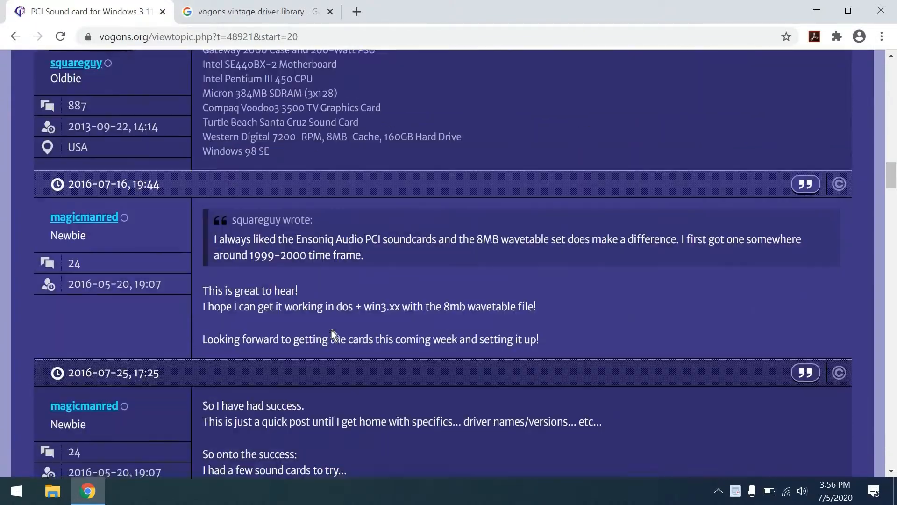
pyautogui.scroll(-3)
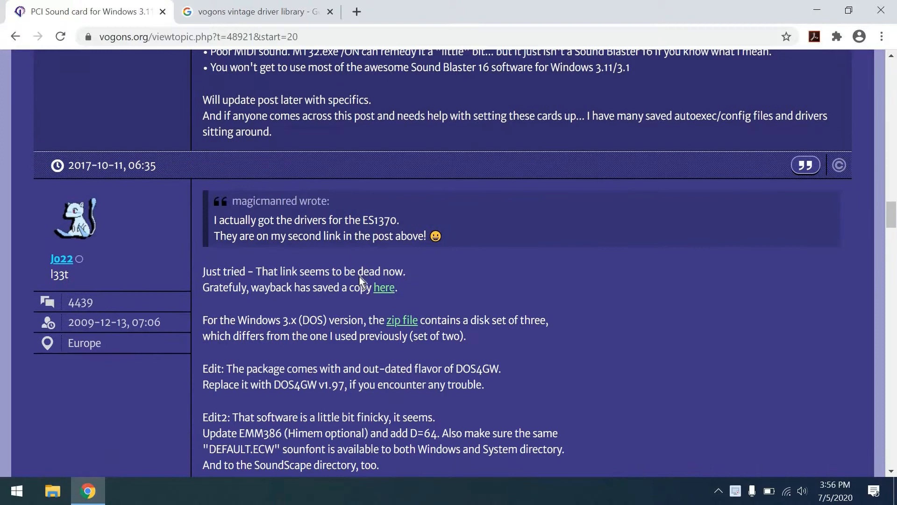
pyautogui.moveTo(249, 301)
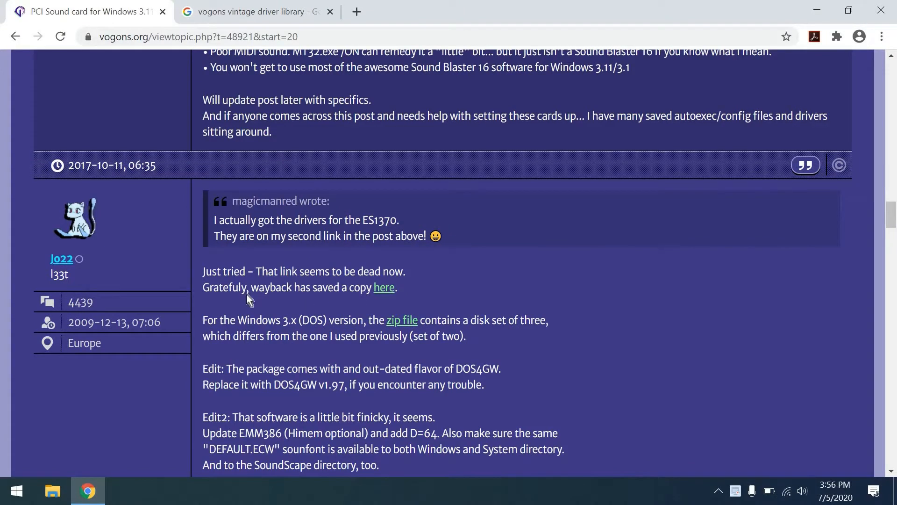
pyautogui.moveTo(383, 287)
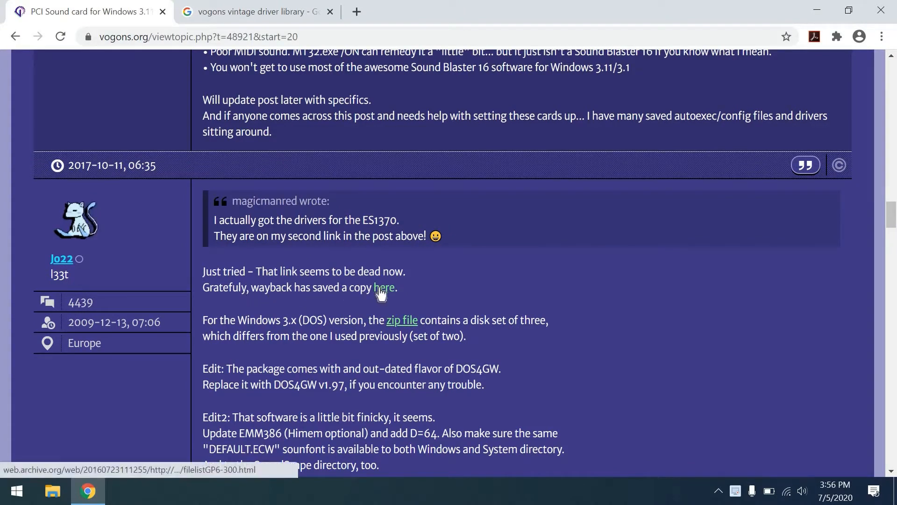
# - From the archived Gateway GP6-300 page's Sound Downloads, download the Ensoniq 1370 driver 7501748.exe
pyautogui.click(384, 288)
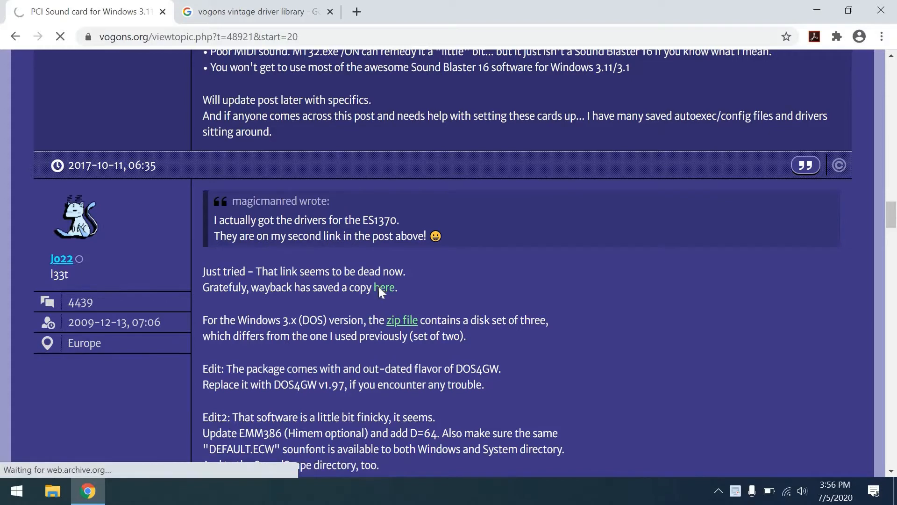
pyautogui.click(384, 288)
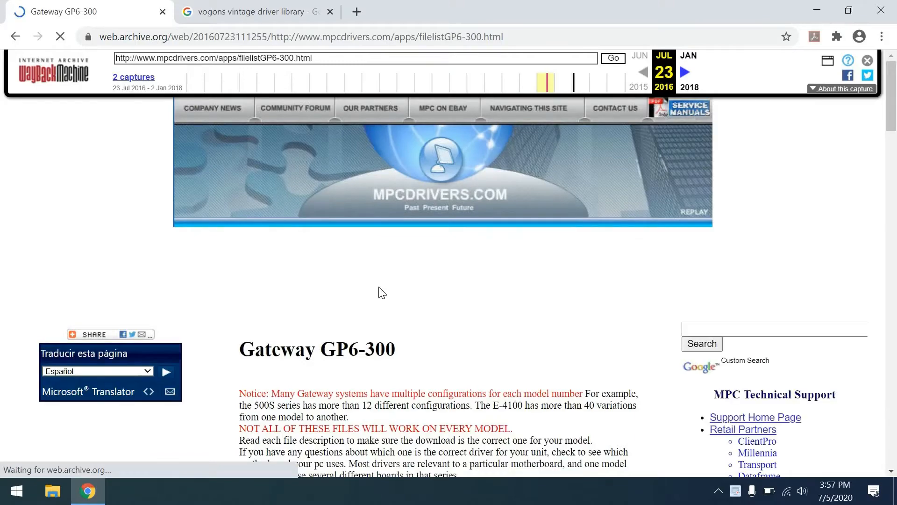
pyautogui.scroll(-3)
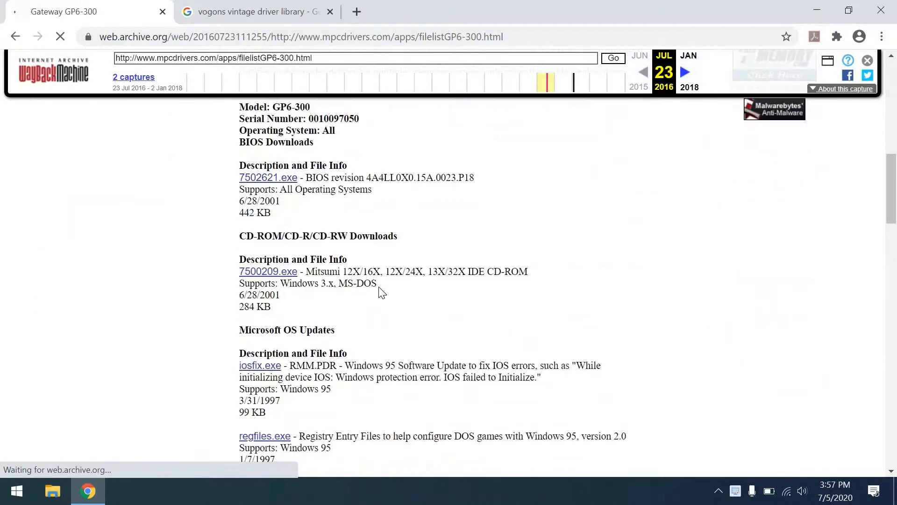
pyautogui.scroll(-3)
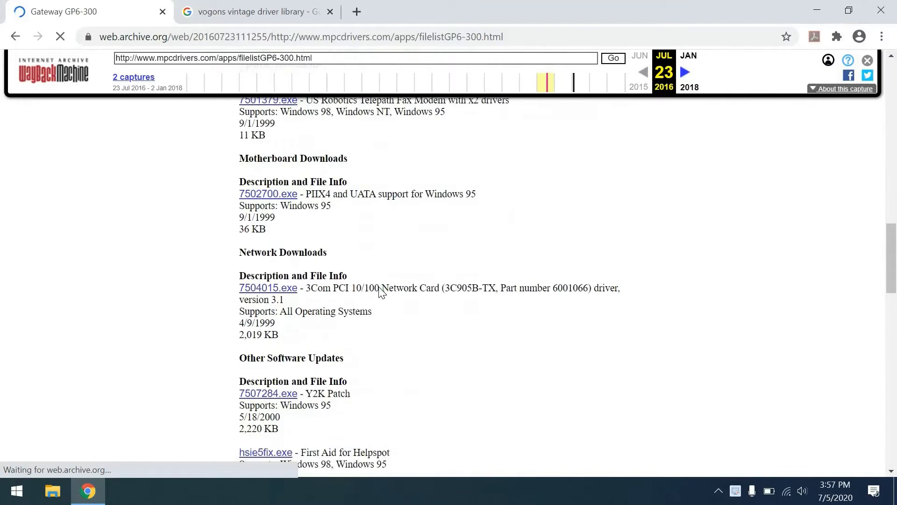
pyautogui.scroll(-3)
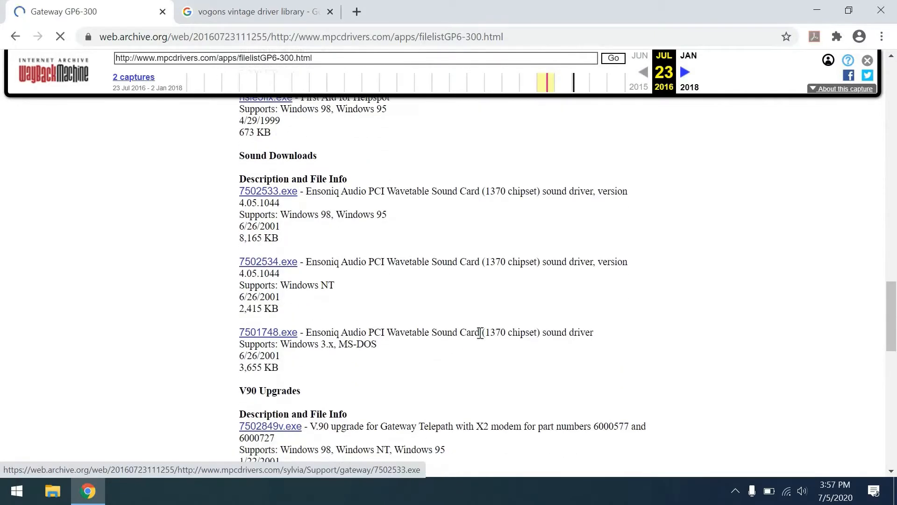
pyautogui.moveTo(383, 352)
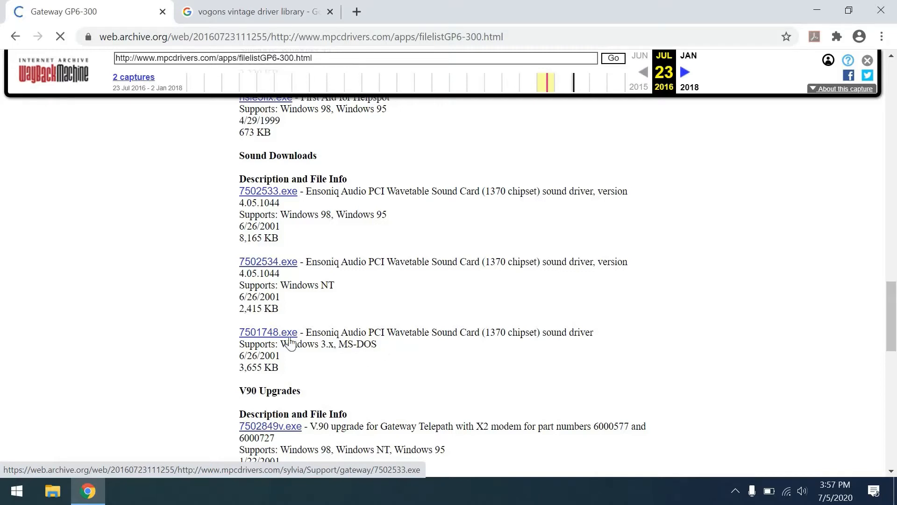
pyautogui.doubleClick(268, 332)
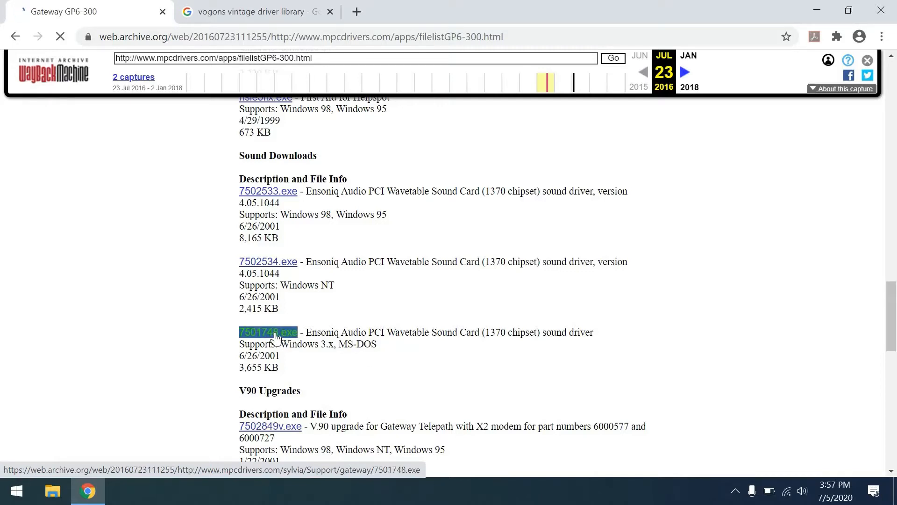
pyautogui.click(255, 12)
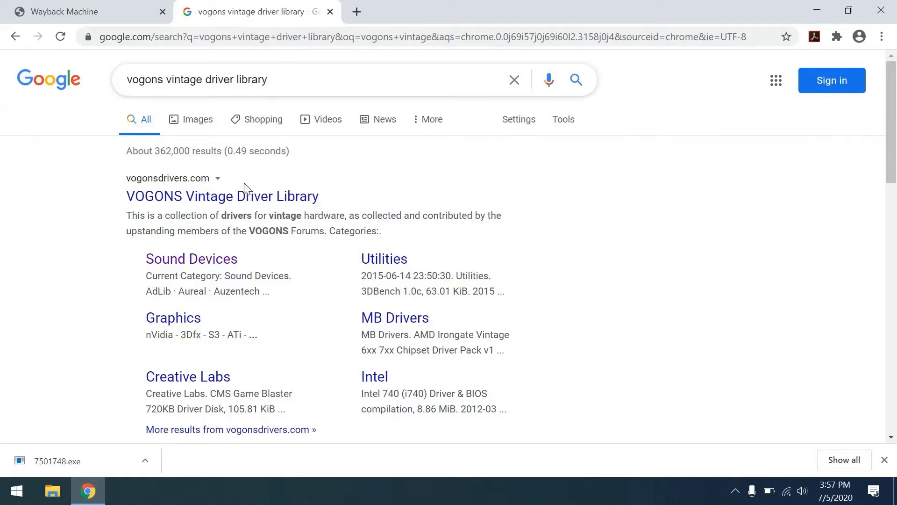
# - Open the VOGONS Vintage Driver Library and browse to Sound Devices > Ensoniq
pyautogui.click(222, 196)
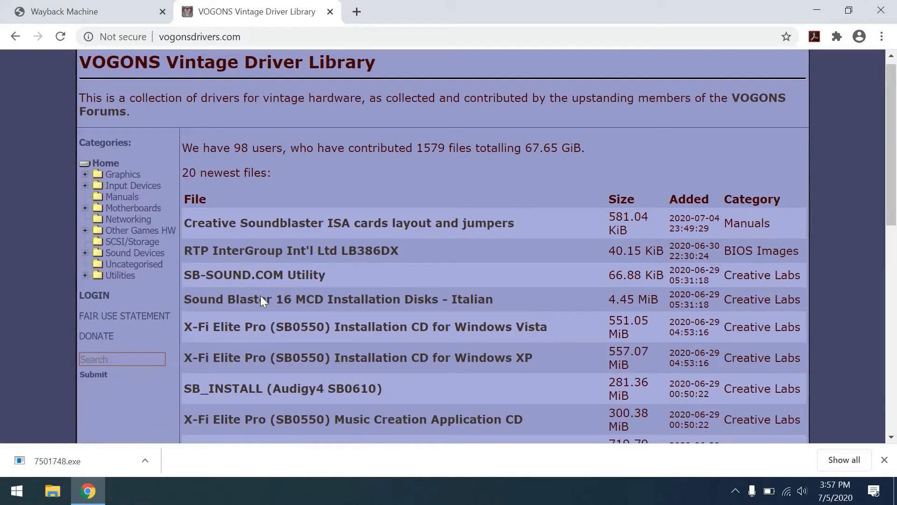
pyautogui.scroll(-3)
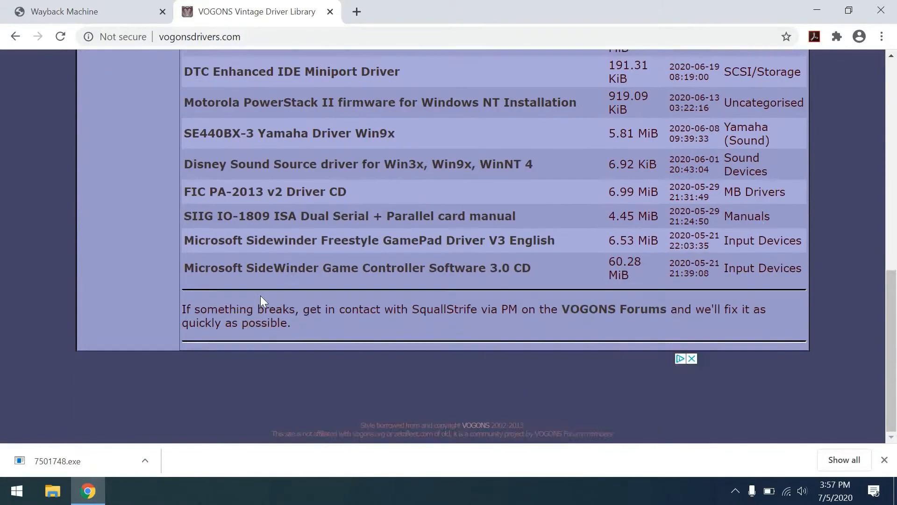
pyautogui.scroll(3)
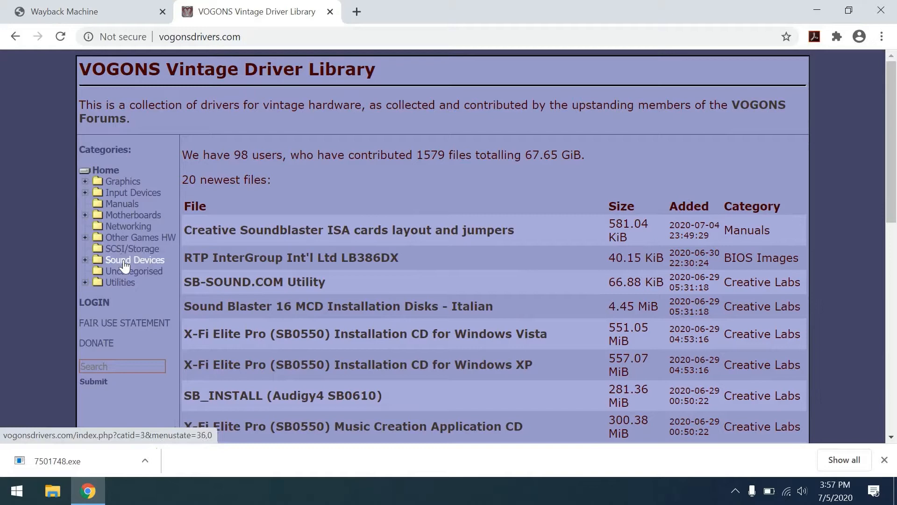
pyautogui.click(134, 259)
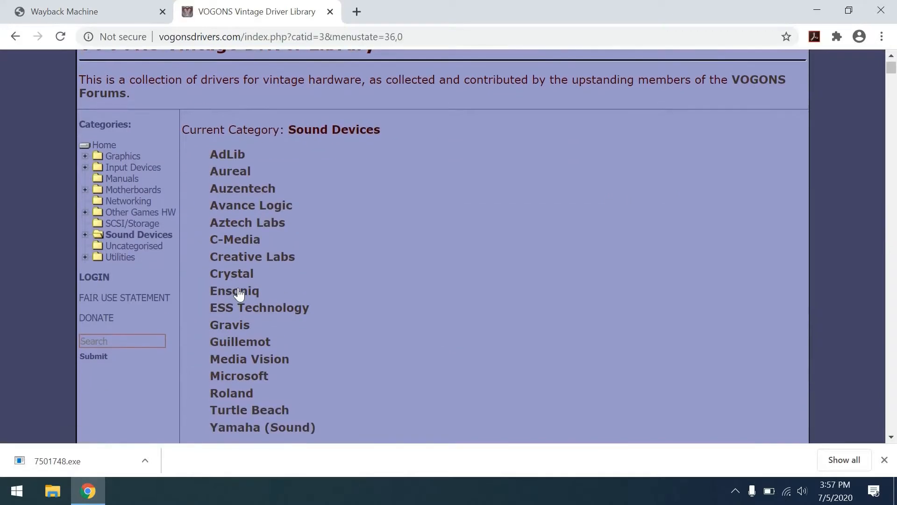
pyautogui.click(234, 291)
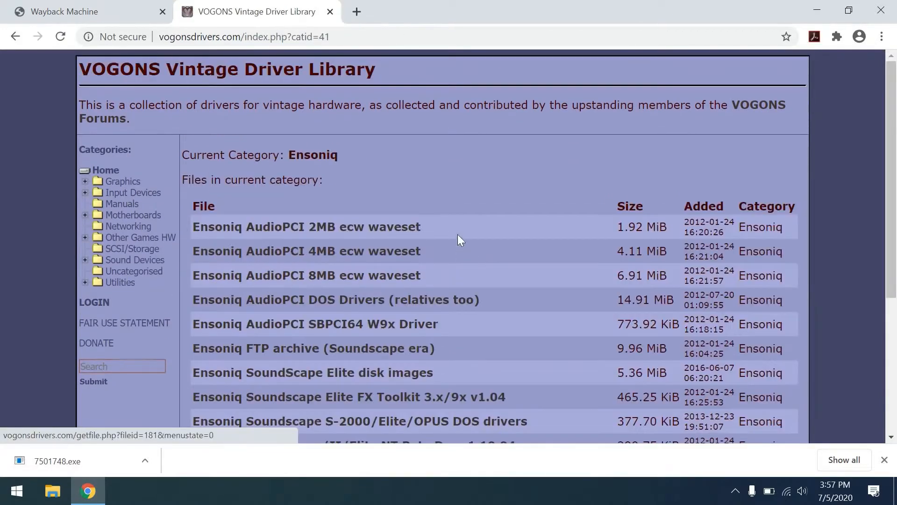
pyautogui.moveTo(444, 290)
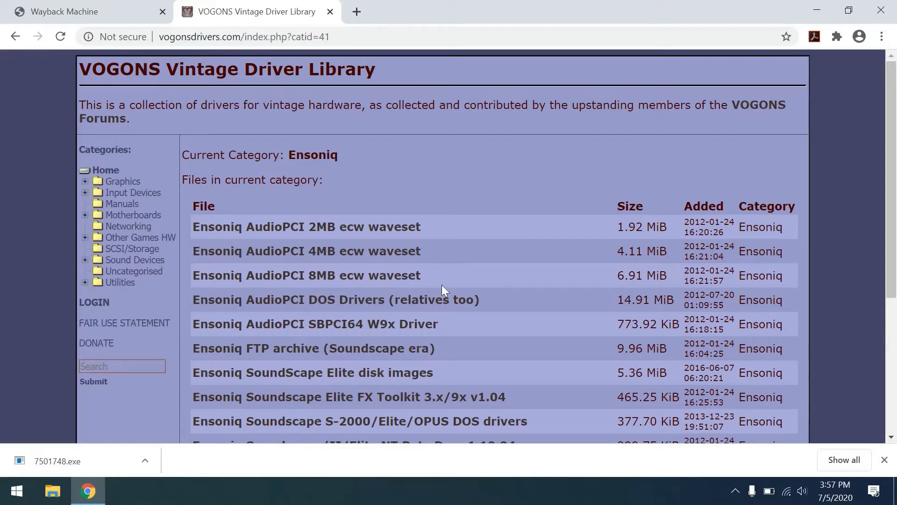
pyautogui.moveTo(346, 280)
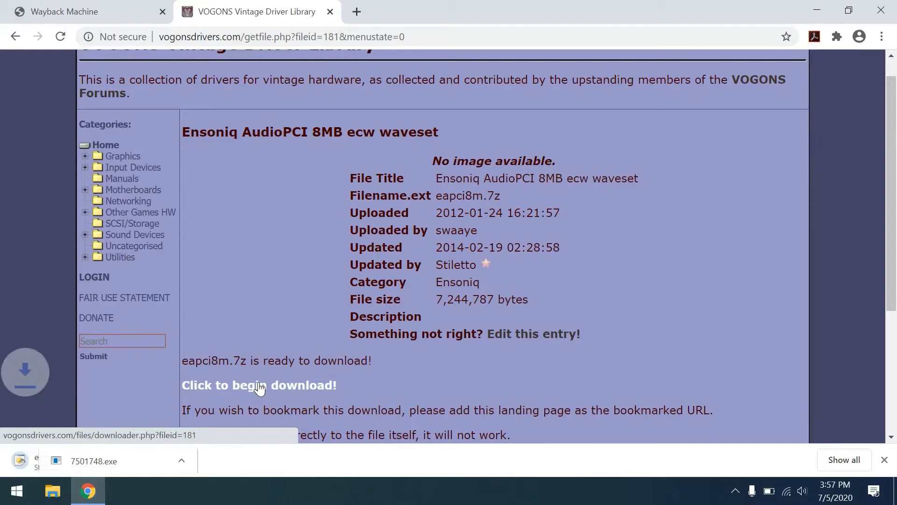
# - Download eapci8m.7z and UniExtract it into Downloads, dismissing the temp directory warning
pyautogui.click(258, 385)
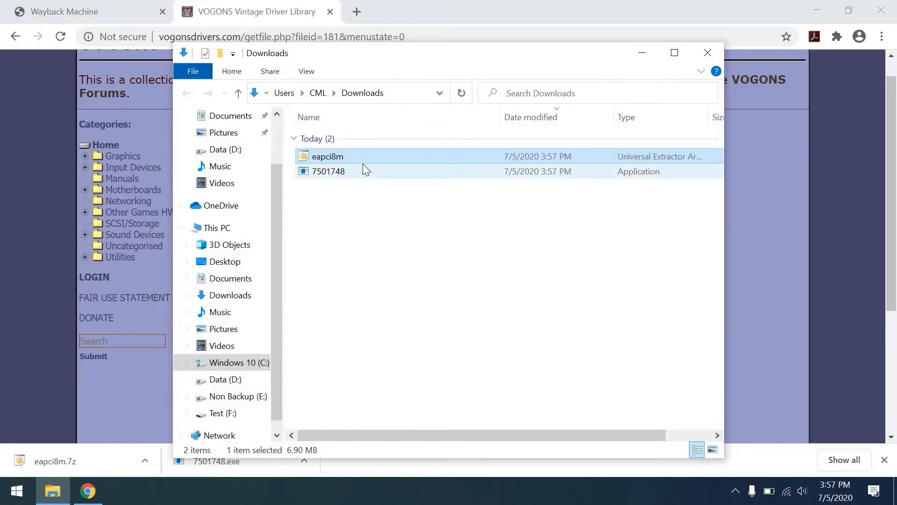
pyautogui.rightClick(326, 156)
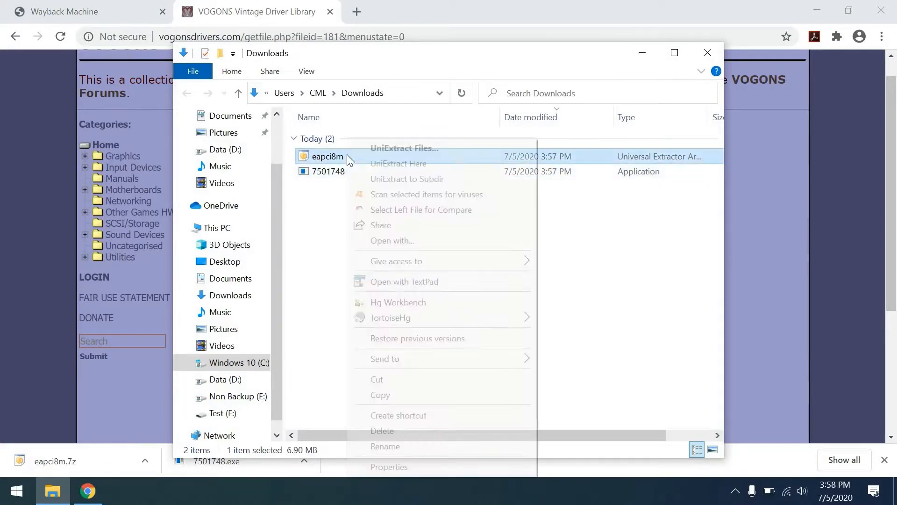
pyautogui.click(404, 148)
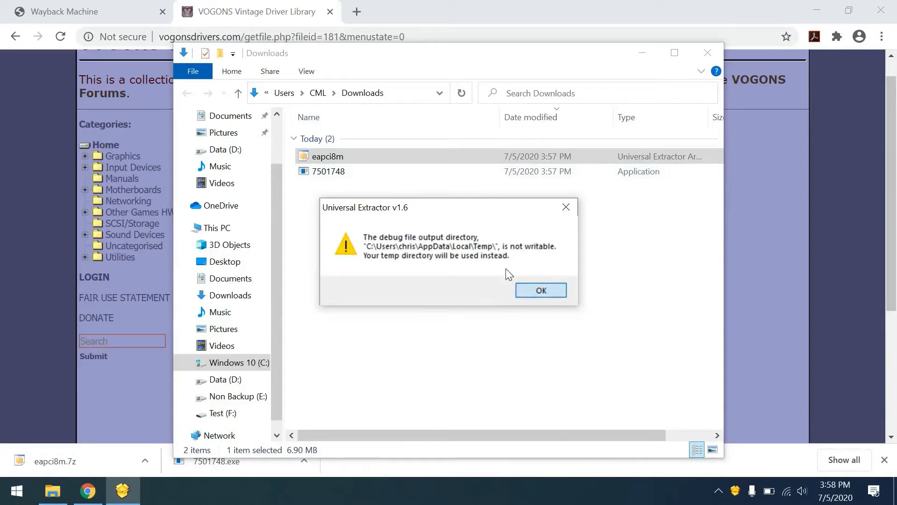
pyautogui.click(540, 290)
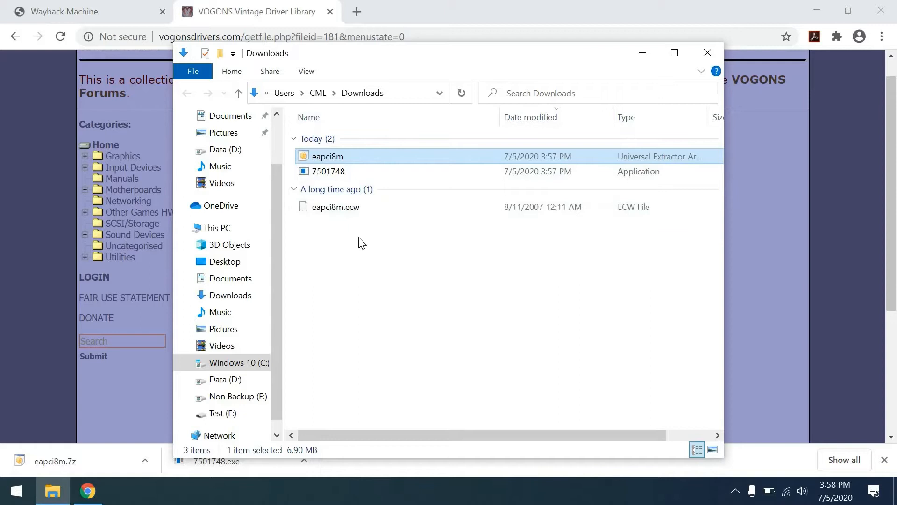
pyautogui.moveTo(372, 228)
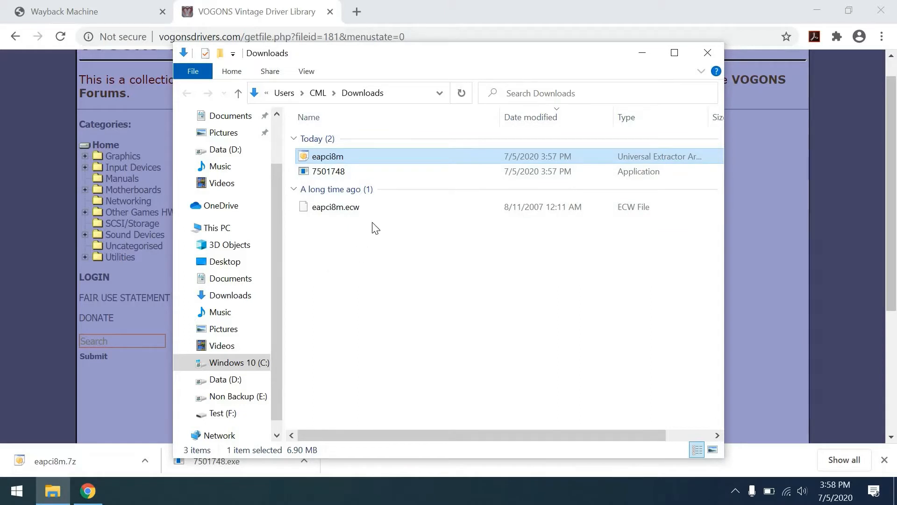
pyautogui.moveTo(344, 240)
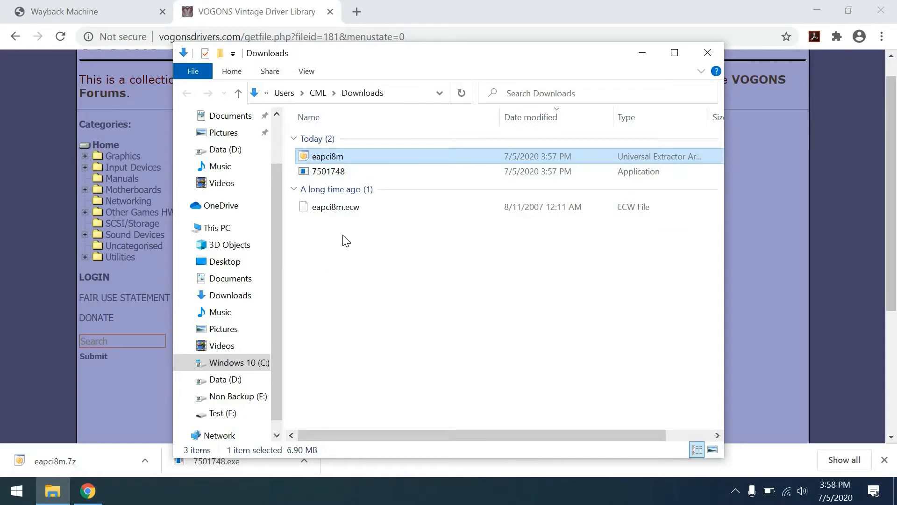